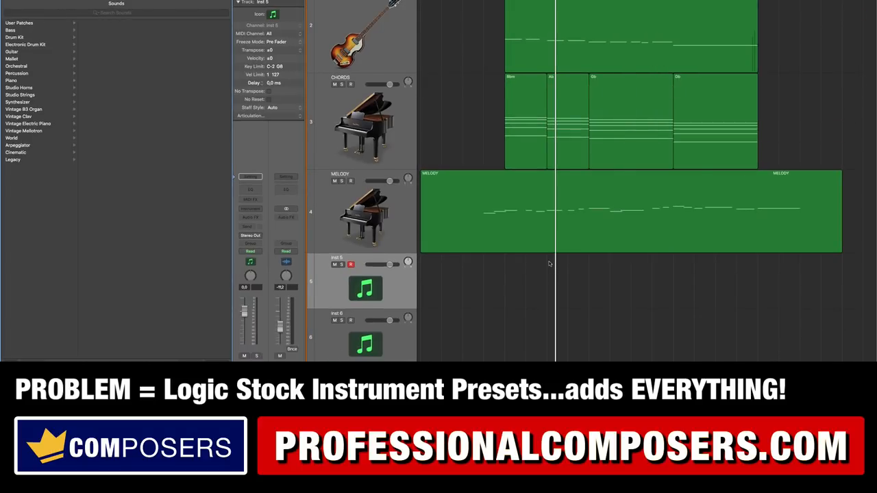
pyautogui.moveTo(511, 277)
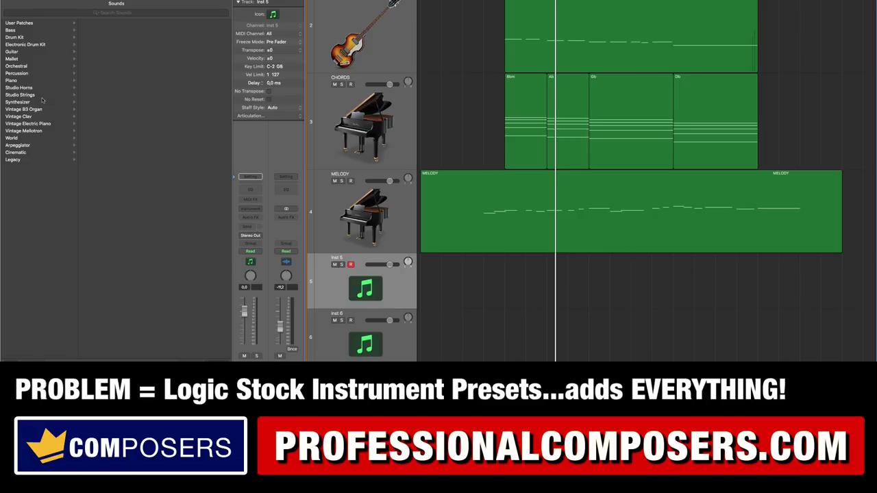
pyautogui.moveTo(42, 100)
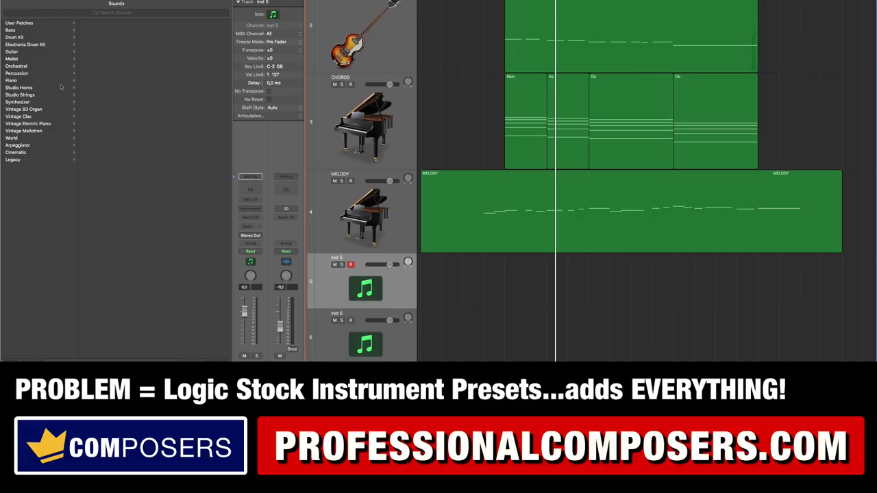
# - Show the Studio Horns section presets in the Library for the empty Inst 5 track
pyautogui.click(19, 87)
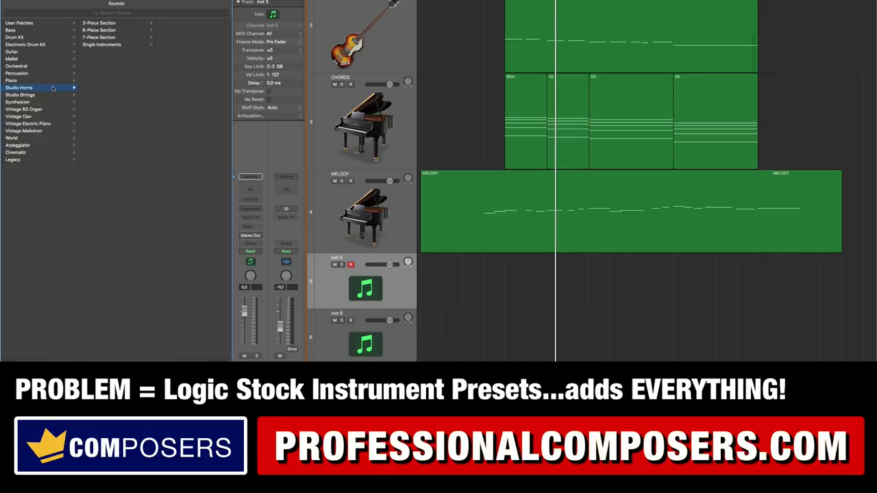
pyautogui.moveTo(119, 40)
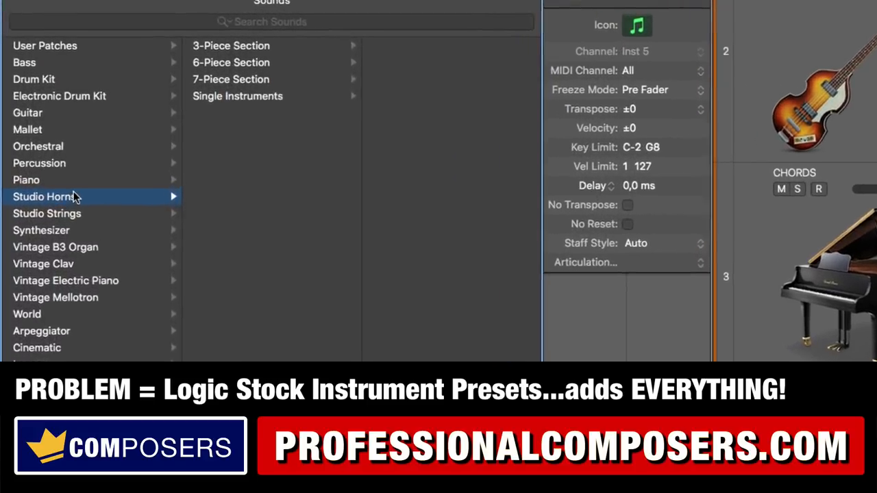
# - Load the Mississippi Joint horn patch on track 5 and view its inserts and sends in the Mixer
pyautogui.click(231, 79)
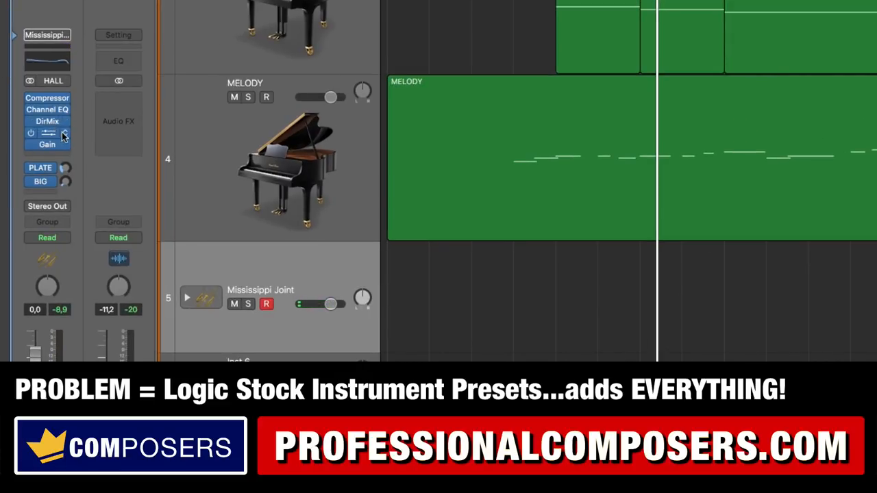
pyautogui.click(48, 122)
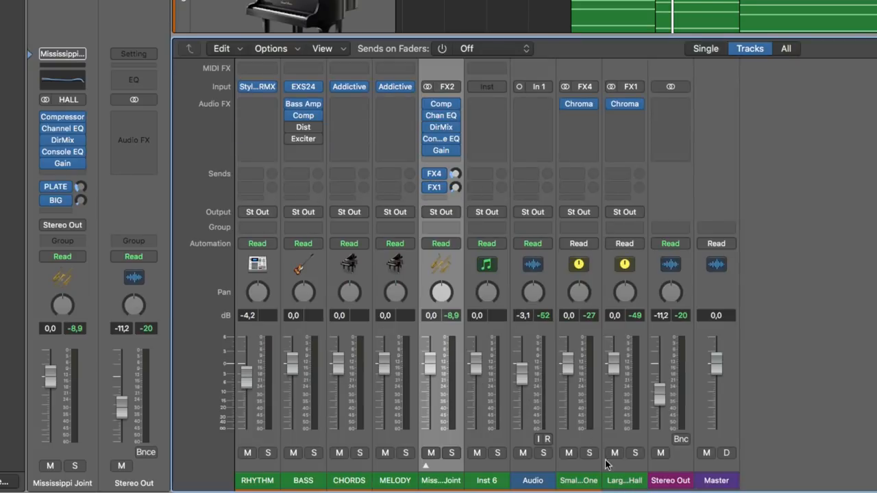
pyautogui.moveTo(733, 274)
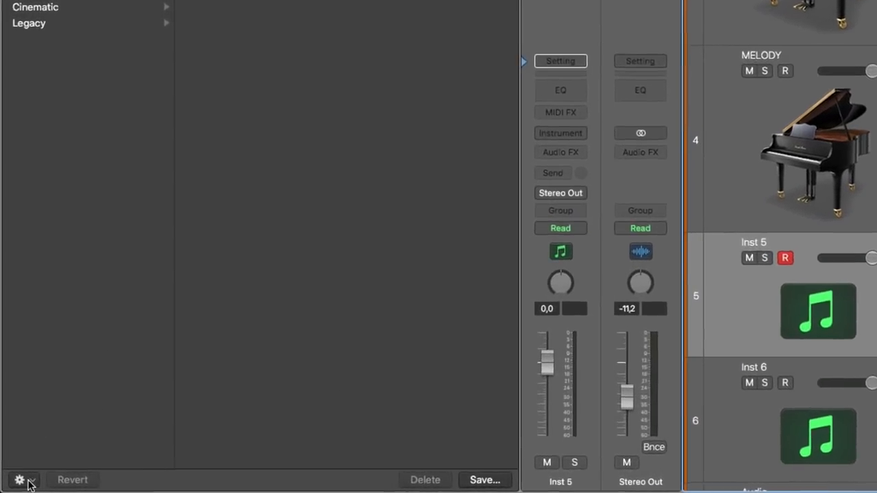
# - Enable Patch Merging from the Library gear menu for the empty Inst 5 track
pyautogui.click(20, 480)
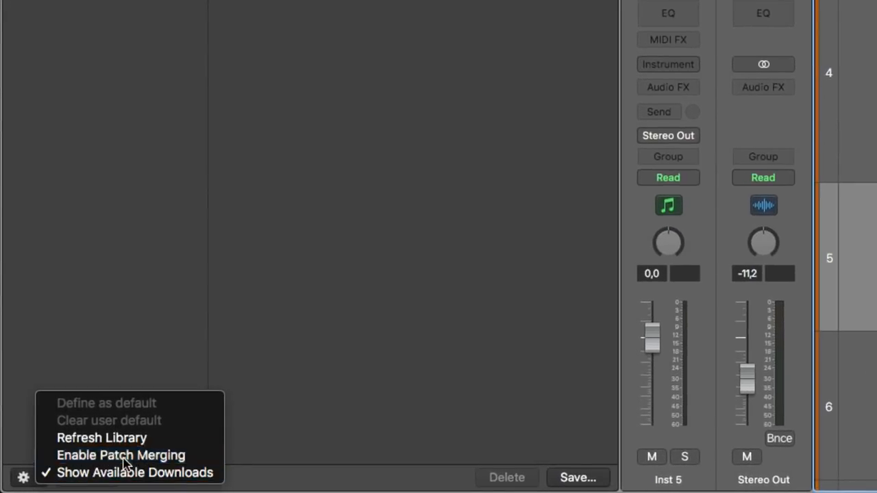
pyautogui.click(120, 455)
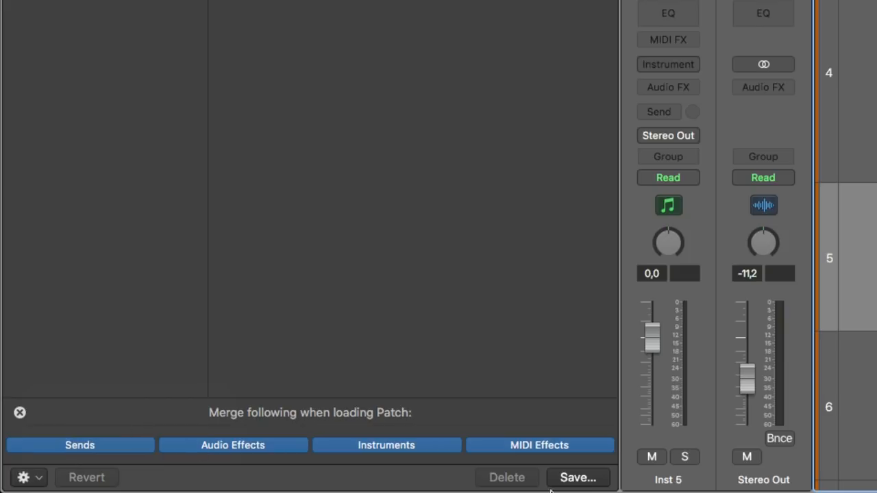
pyautogui.moveTo(170, 412)
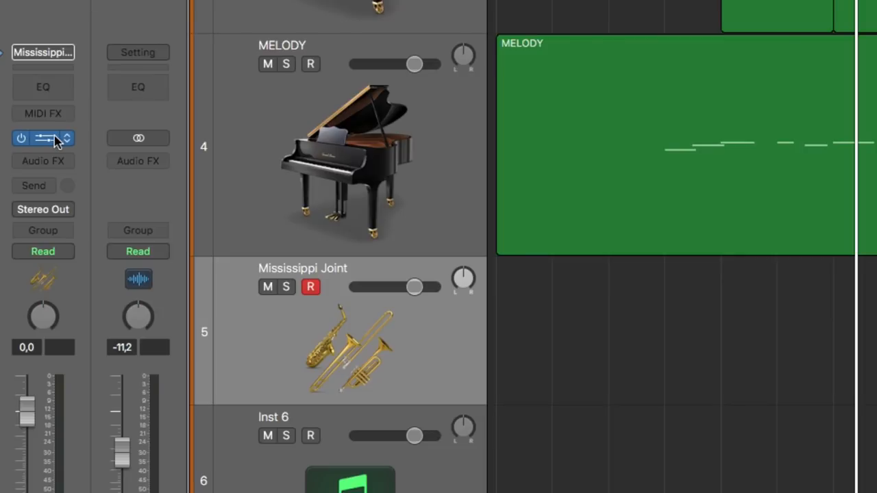
# - Reload Mississippi Joint on track 5 with merging limited to Instruments only
pyautogui.click(43, 138)
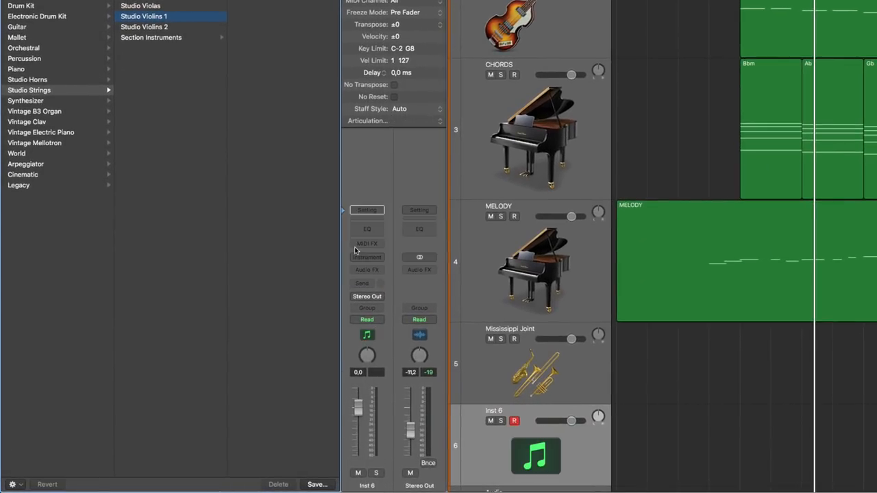
# - Enable Patch Merging for Inst 6 from the Library gear menu, keeping only Instruments active
pyautogui.click(11, 485)
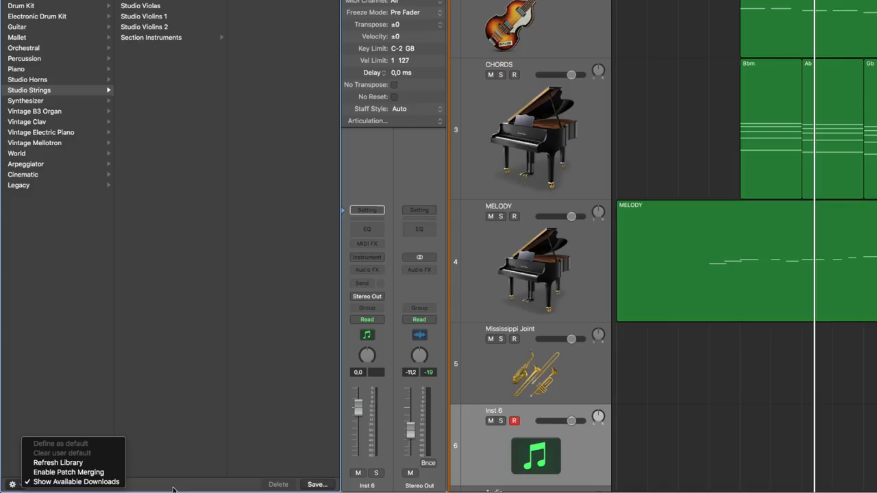
pyautogui.moveTo(67, 472)
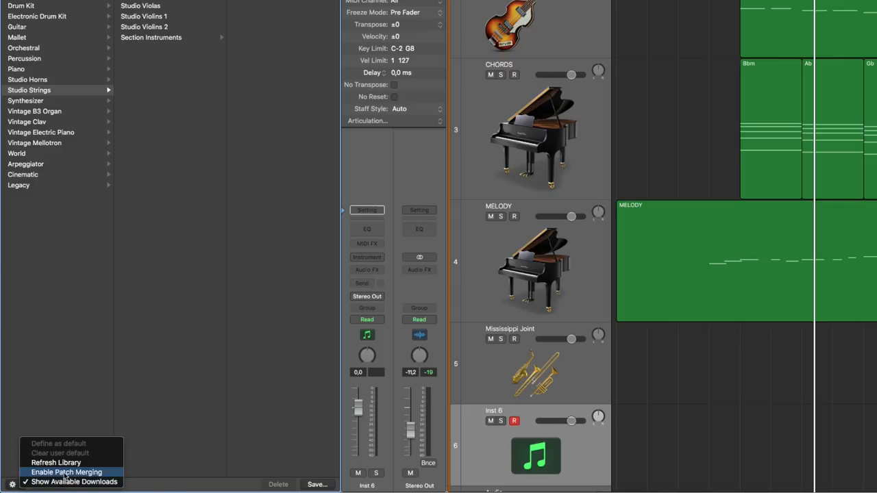
pyautogui.click(66, 472)
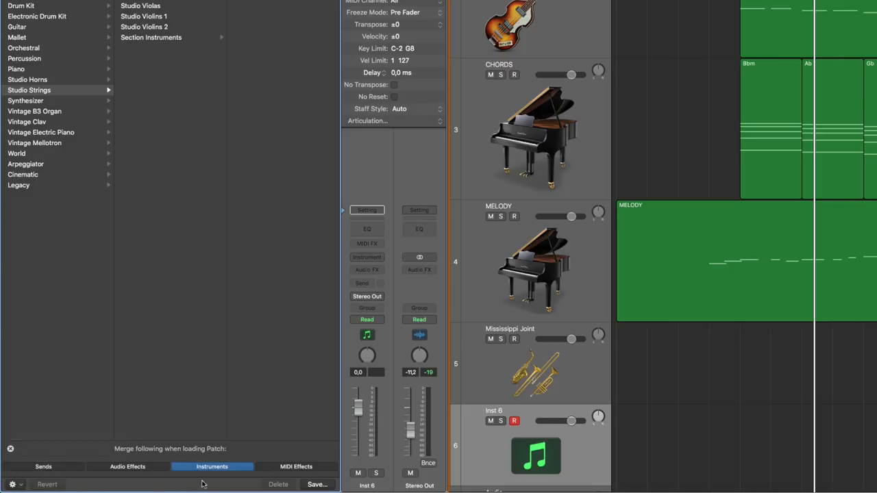
pyautogui.moveTo(237, 476)
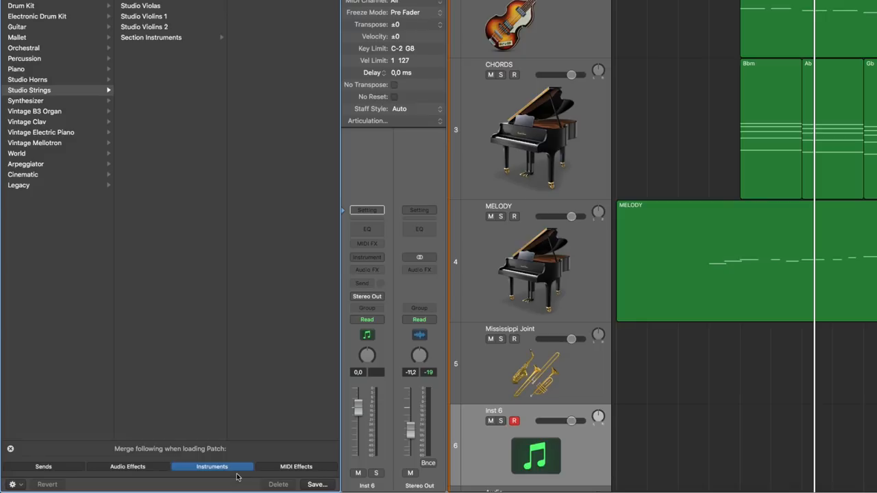
pyautogui.moveTo(259, 381)
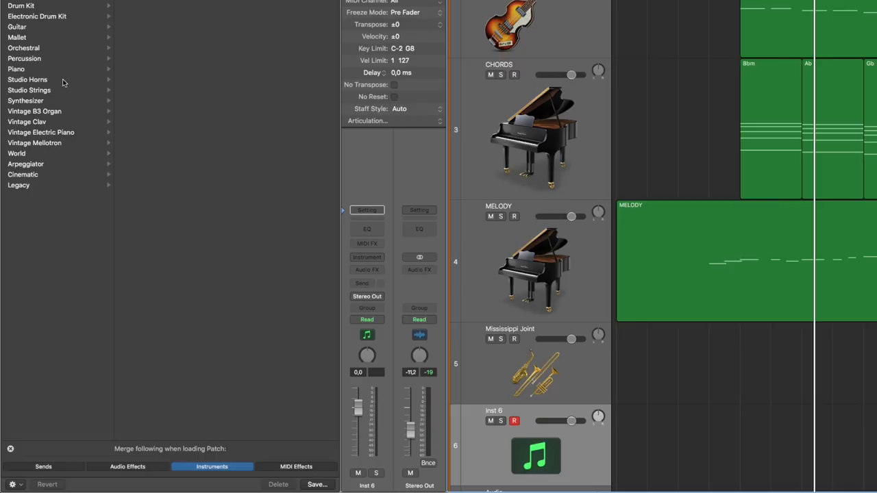
# - Load Studio Violins 2 from Studio Strings onto track 6 as instrument only
pyautogui.click(28, 90)
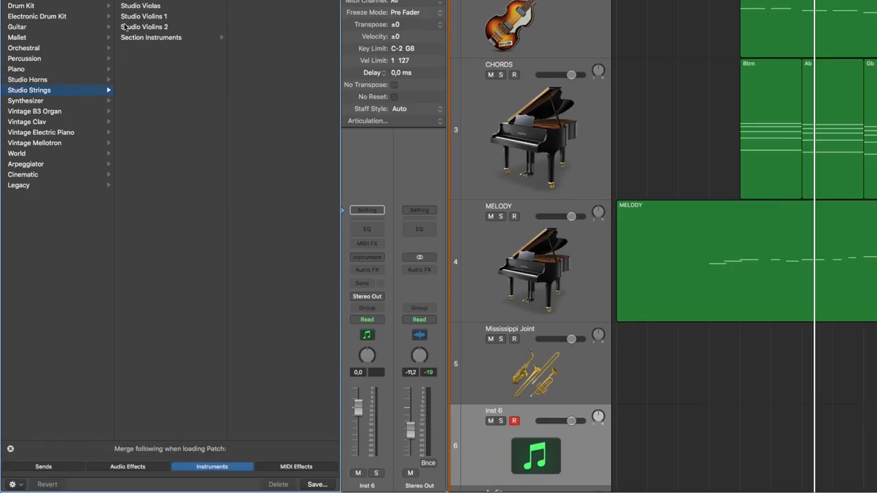
pyautogui.click(144, 27)
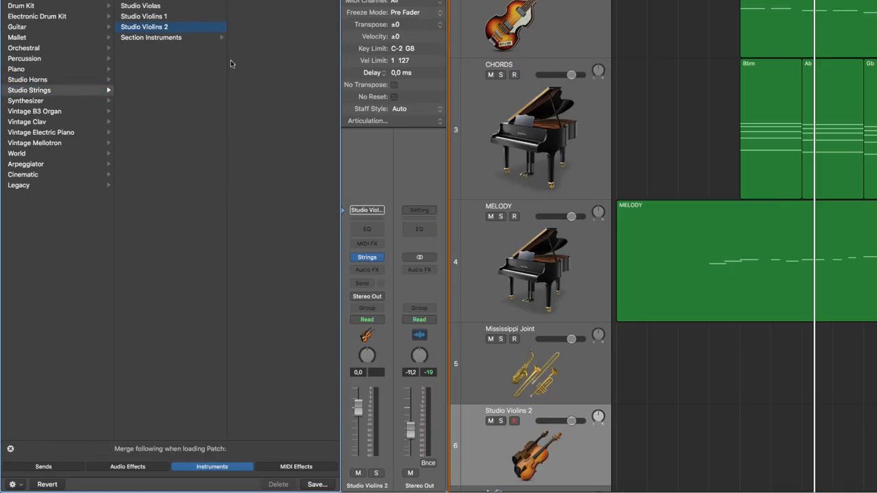
pyautogui.moveTo(617, 406)
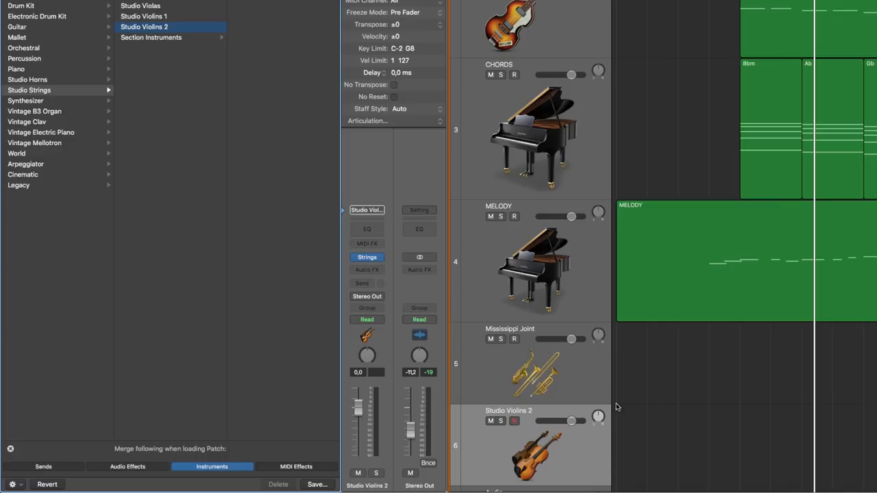
pyautogui.moveTo(88, 425)
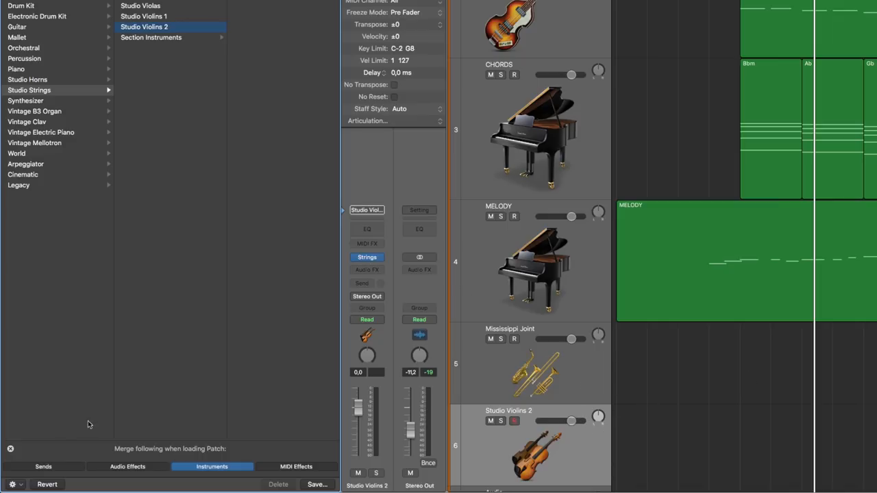
pyautogui.moveTo(243, 437)
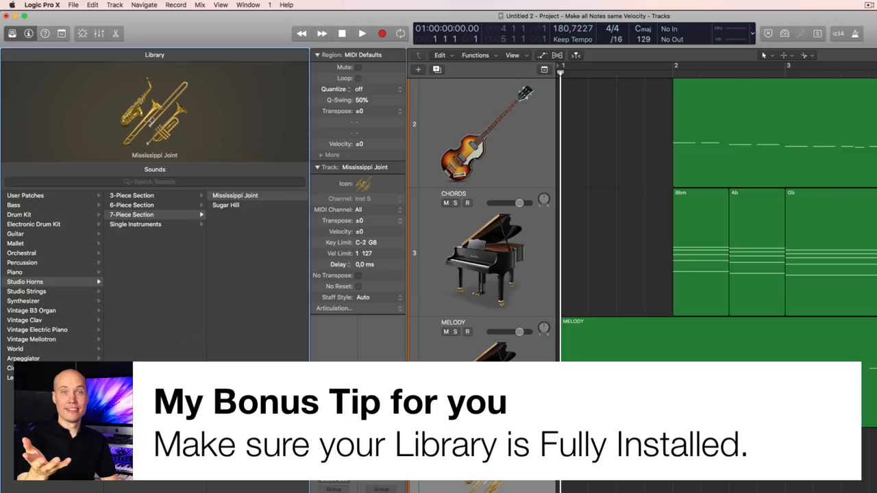
# - Open the Sound Library Manager from the Logic Pro X menu and expand the World package
pyautogui.click(42, 5)
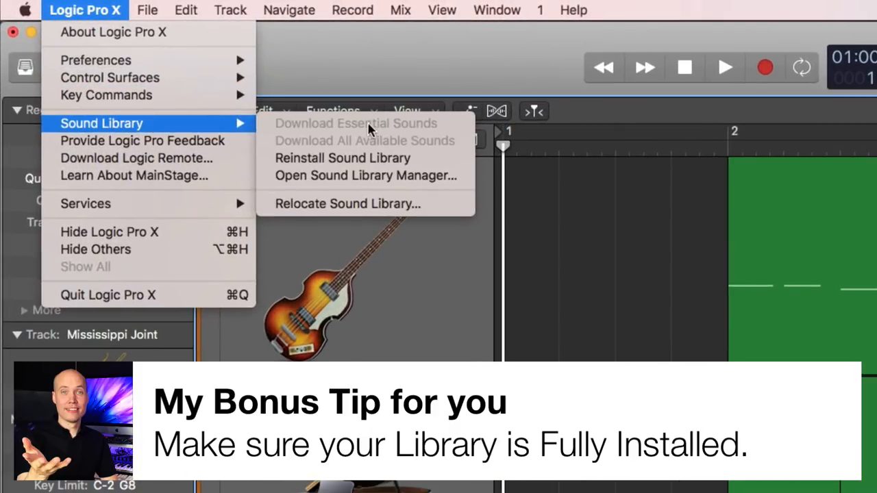
pyautogui.moveTo(343, 141)
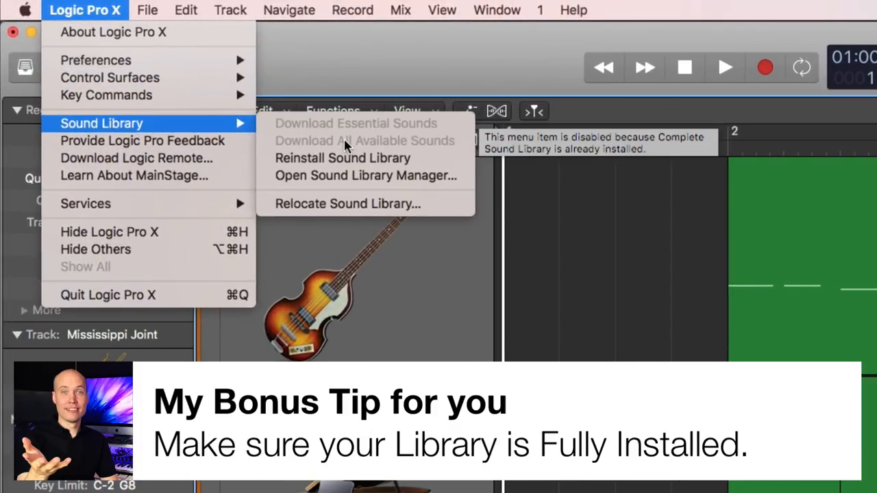
pyautogui.click(366, 175)
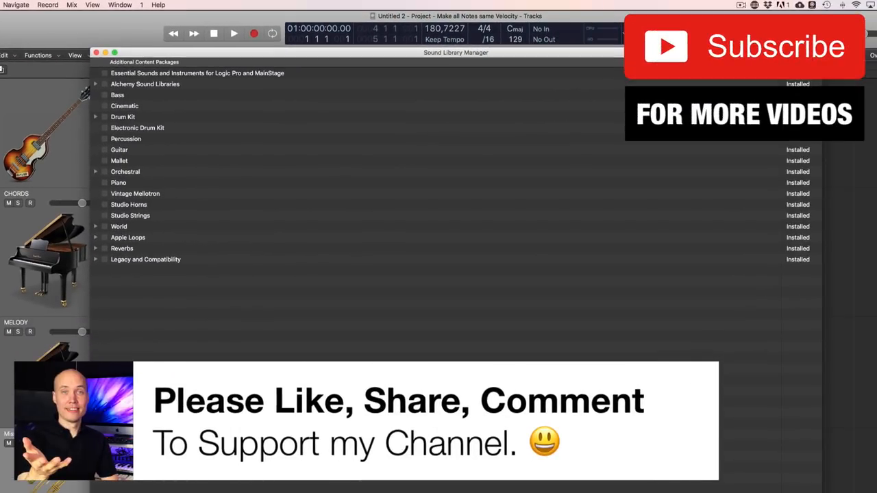
pyautogui.click(96, 226)
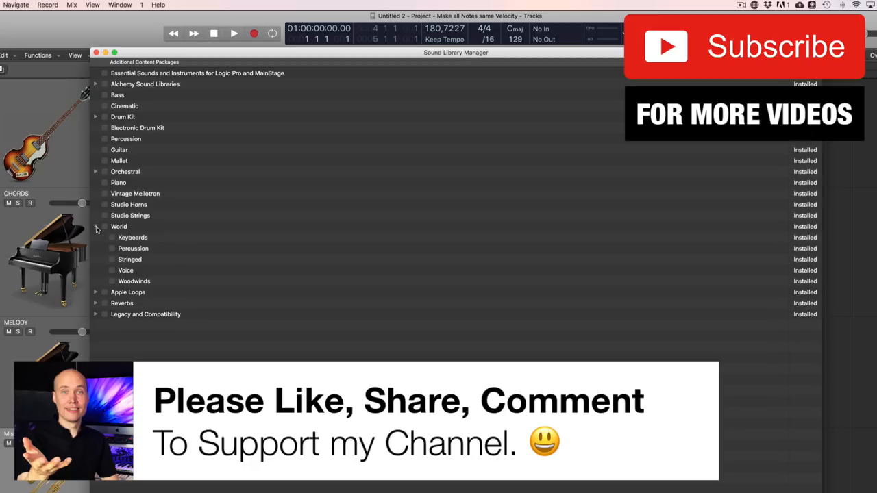